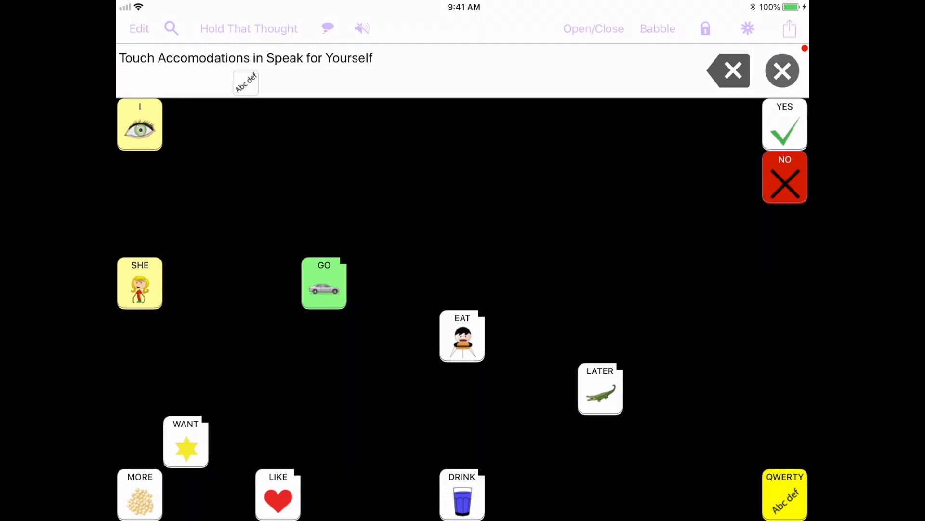
Clear the message strip and say YES several times with quick taps
{"action": "left_click", "coordinate": [782, 71]}
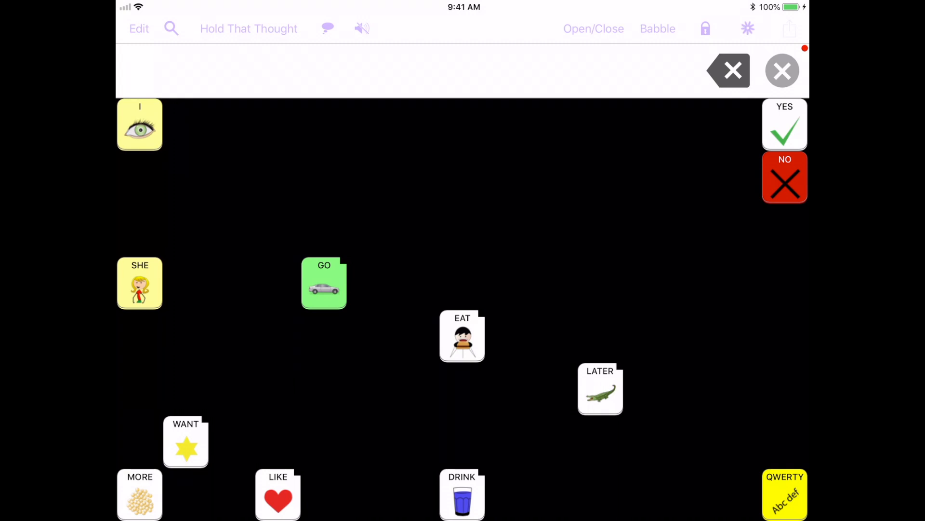
{"action": "left_click", "coordinate": [785, 125]}
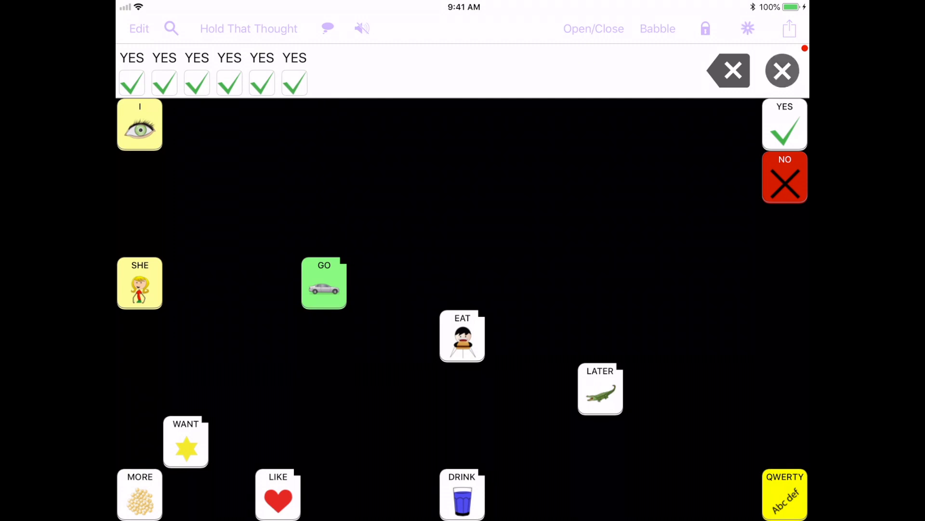
Compose "eat later eat" from the EAT and LATER word buttons
{"action": "left_click", "coordinate": [462, 335]}
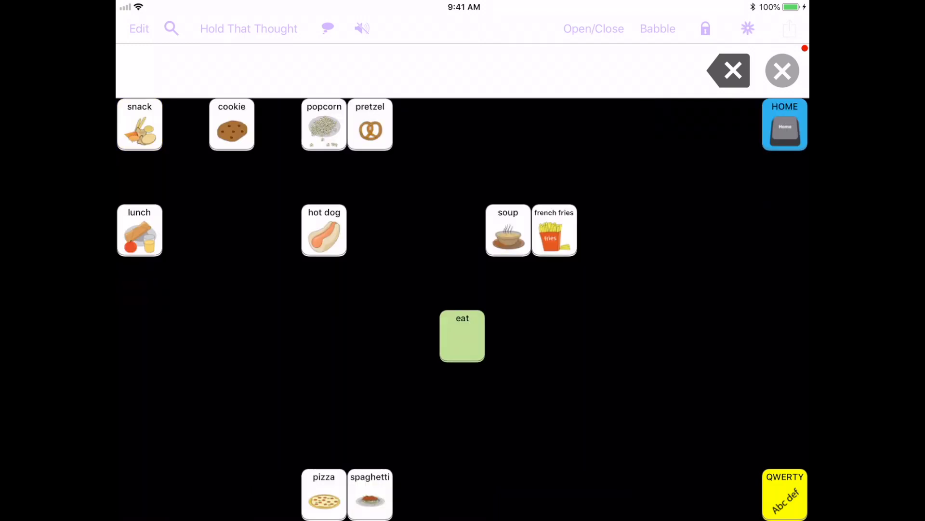
{"action": "left_click", "coordinate": [462, 335]}
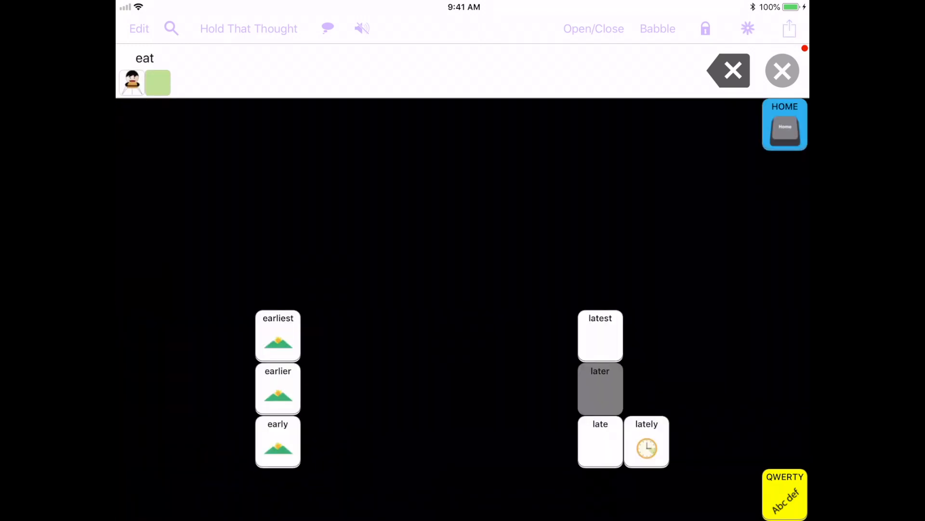
{"action": "left_click", "coordinate": [600, 389]}
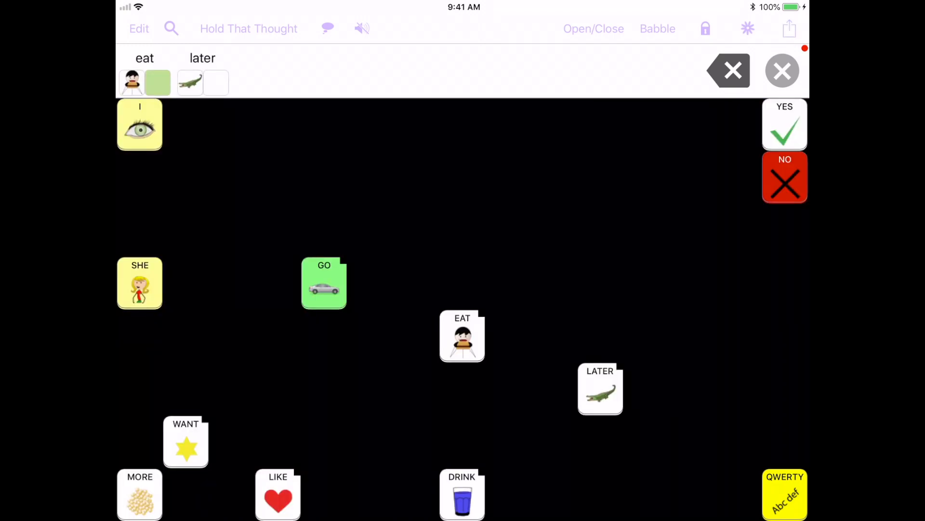
{"action": "left_click", "coordinate": [462, 335]}
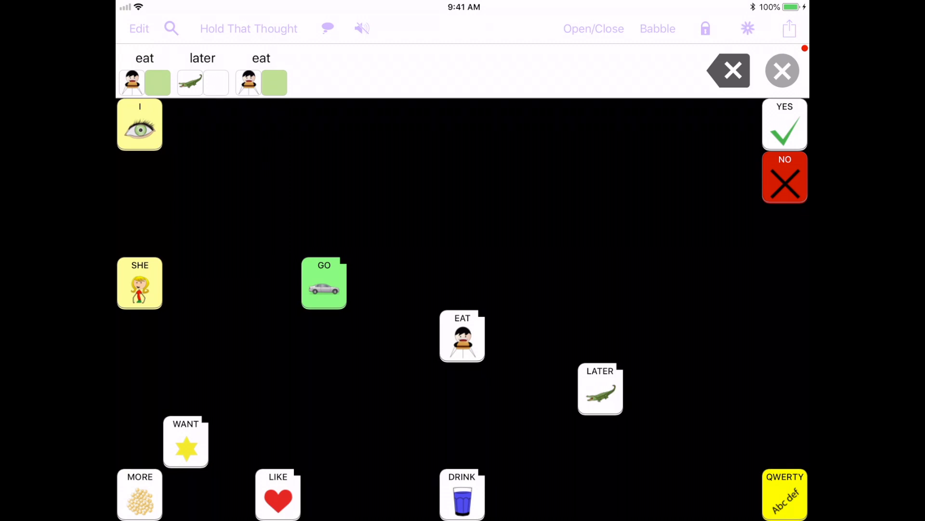
Reach the Accessibility page under General where Touch Accommodations is listed
{"action": "left_click", "coordinate": [729, 70]}
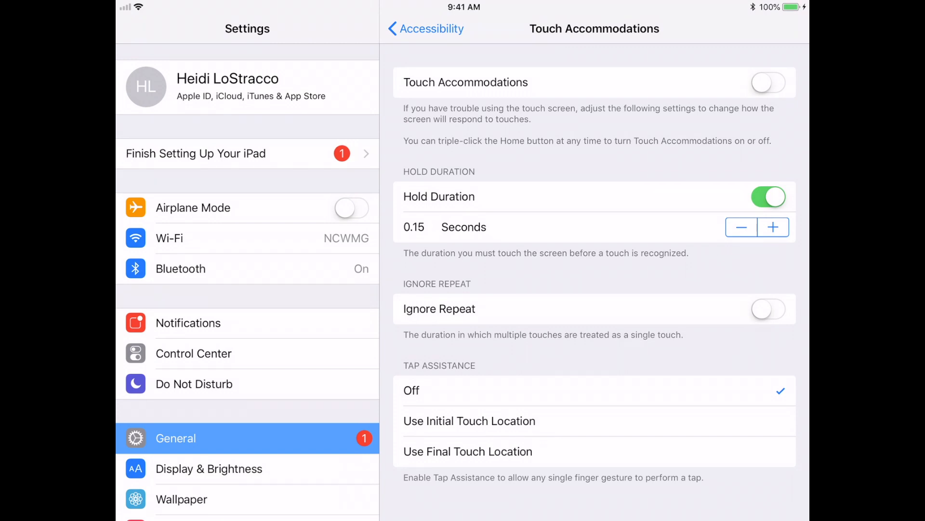
{"action": "left_click", "coordinate": [426, 28]}
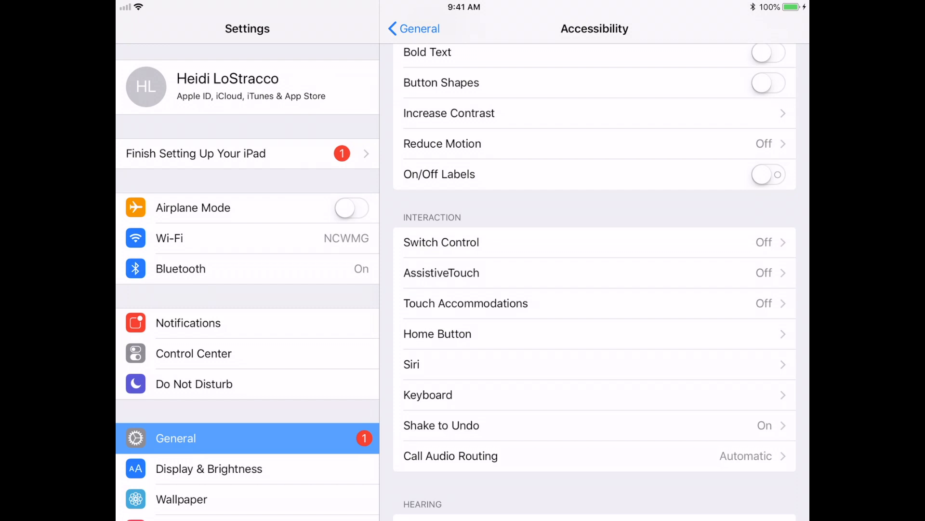
{"action": "scroll", "scroll_direction": "up", "scroll_amount": 3}
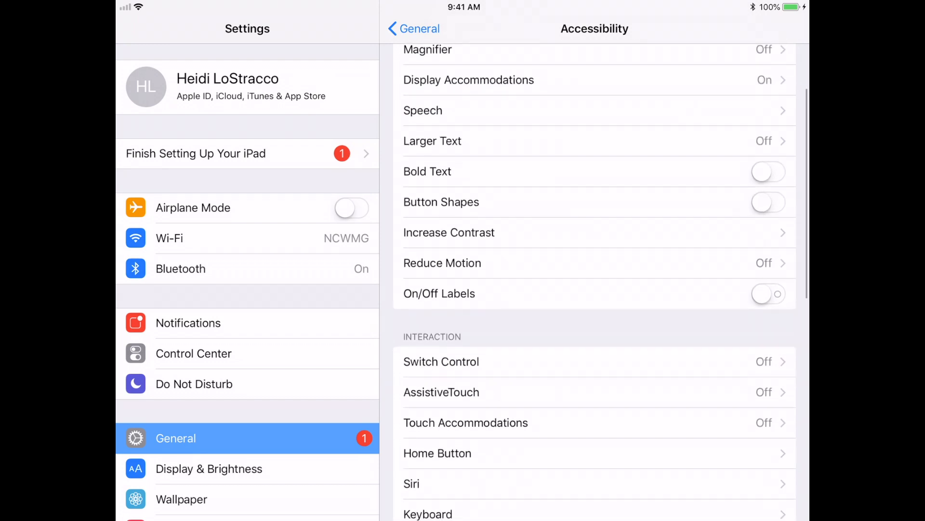
{"action": "scroll", "scroll_direction": "up", "scroll_amount": 3}
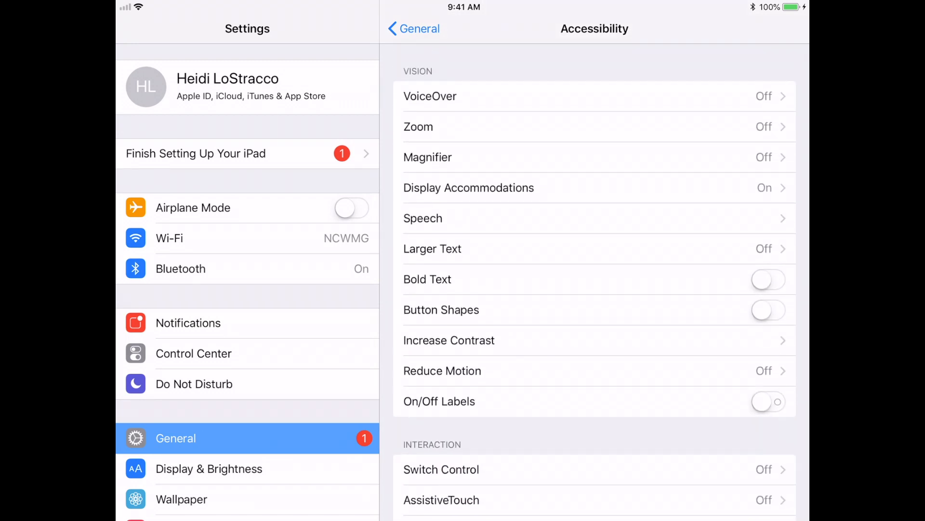
{"action": "left_click", "coordinate": [413, 28]}
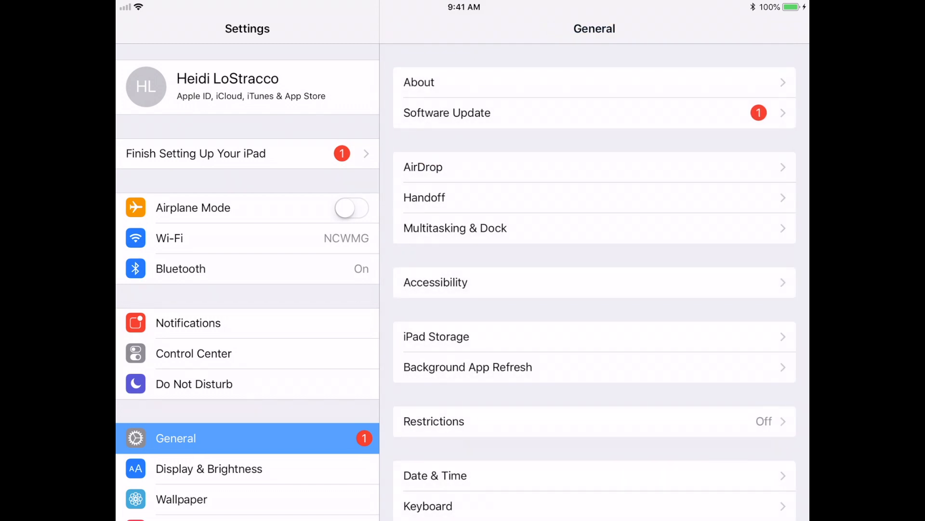
{"action": "left_click", "coordinate": [436, 282]}
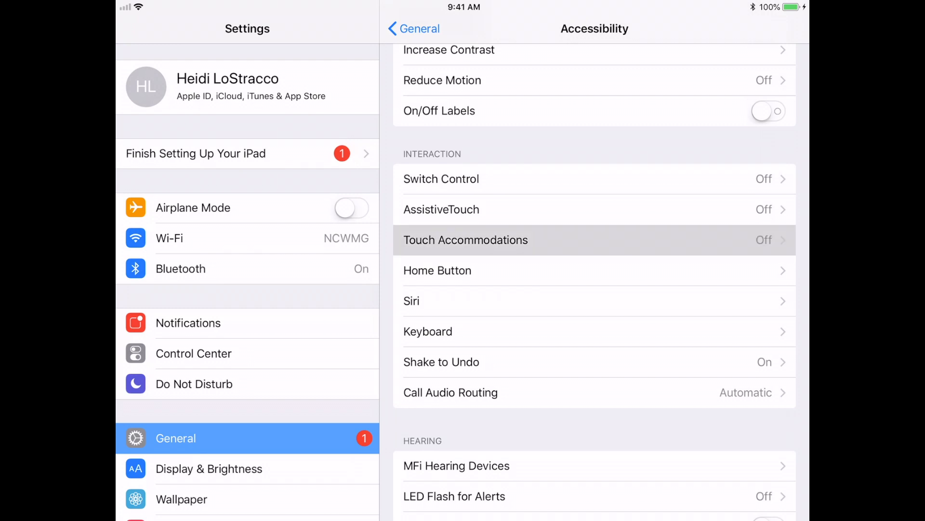
Switch Touch Accommodations on with the 0.15-second Hold Duration
{"action": "left_click", "coordinate": [466, 241]}
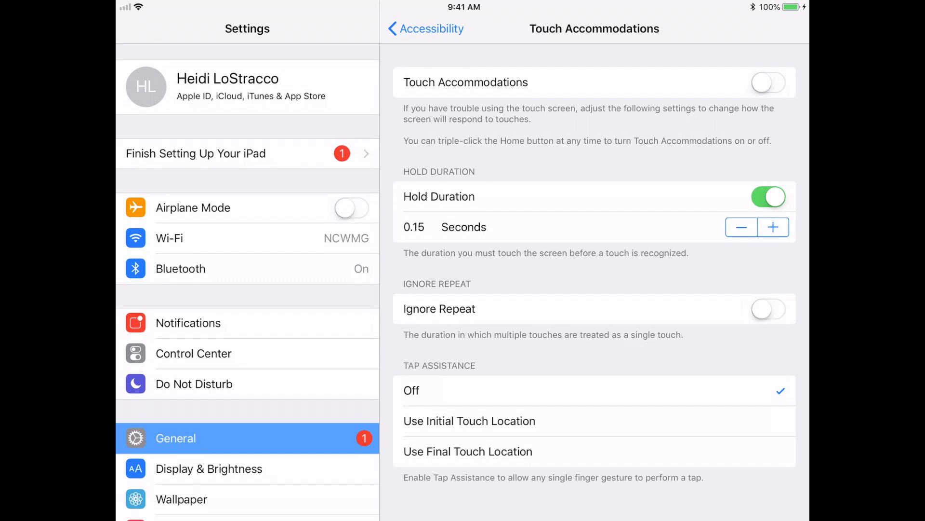
{"action": "left_click", "coordinate": [768, 82]}
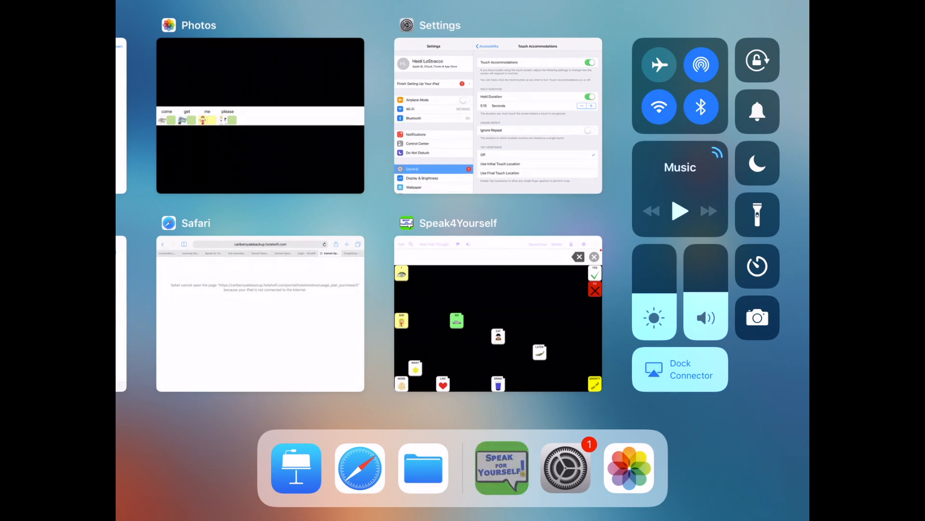
Back in Speak for Yourself, say "french fries" from the EAT category using held touches
{"action": "left_click", "coordinate": [497, 312]}
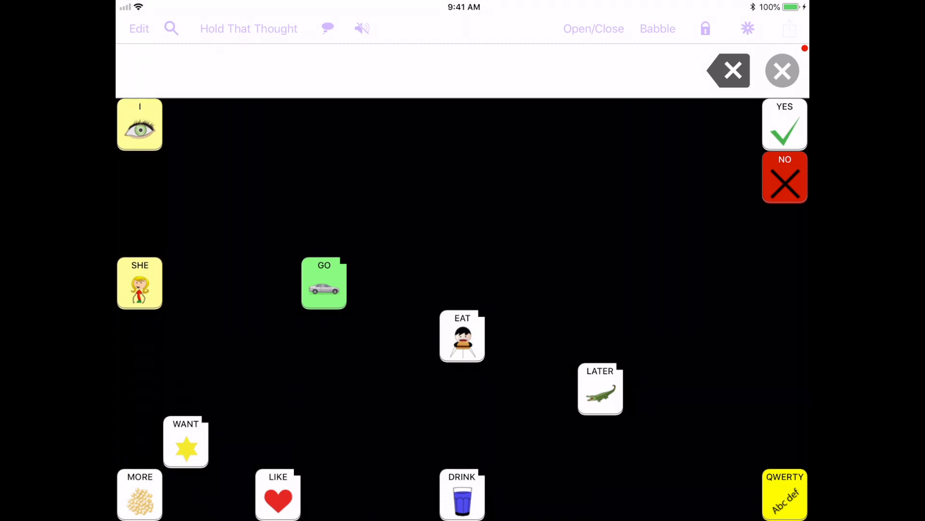
{"action": "left_click", "coordinate": [462, 335]}
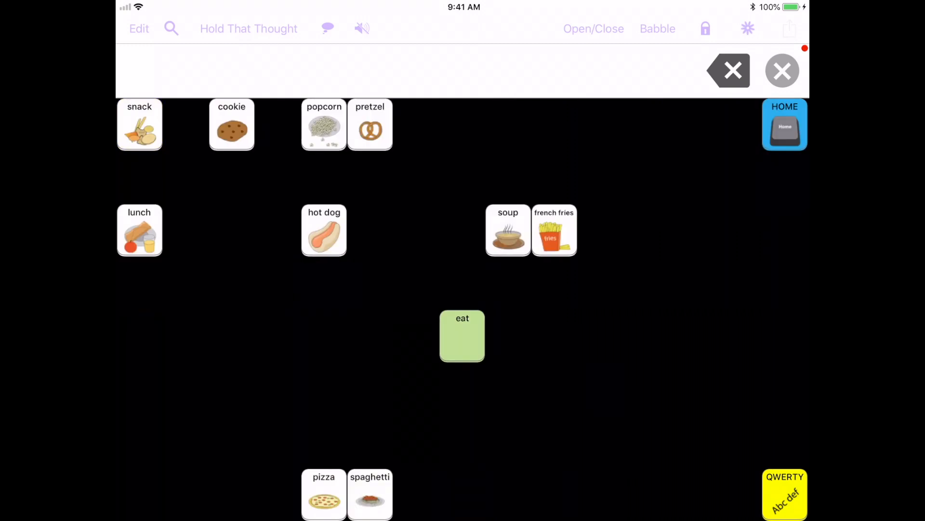
{"action": "left_click", "coordinate": [554, 230]}
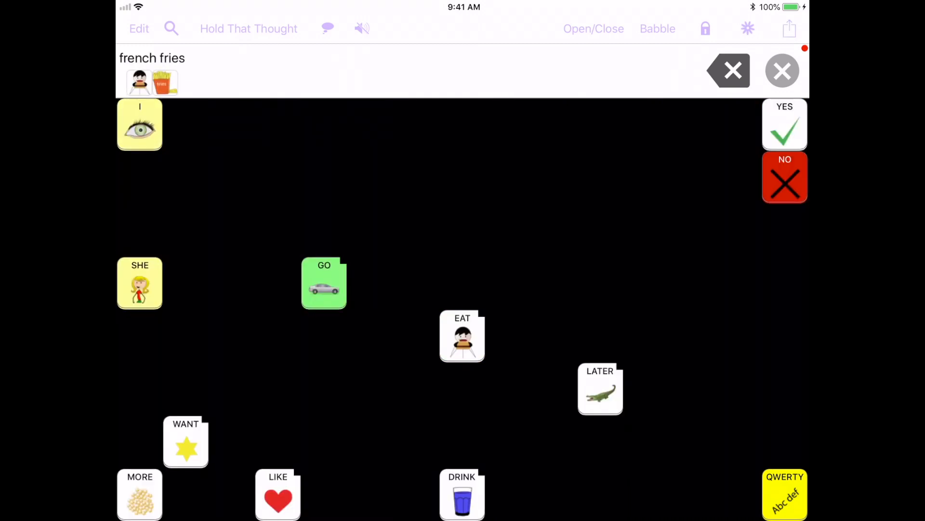